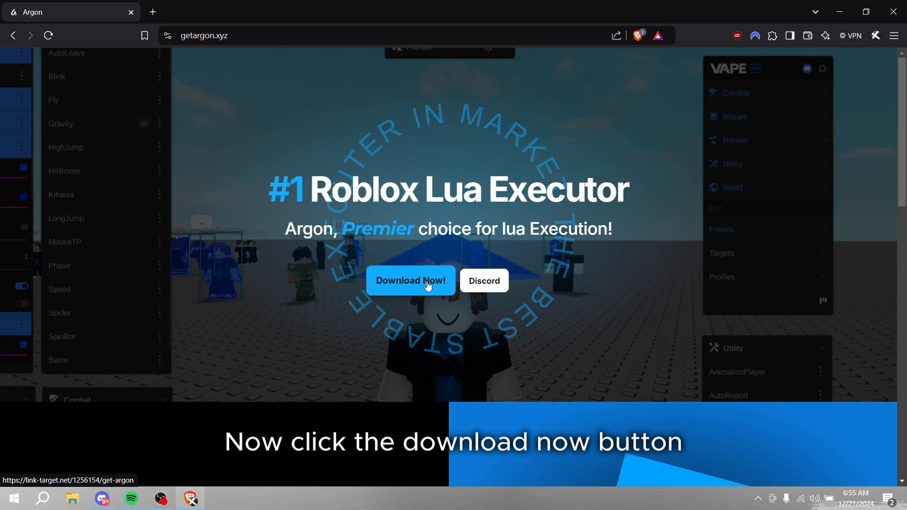
Follow Download Now, Get Website and the ad prompts until the Linkvertise access options appear
click(410, 281)
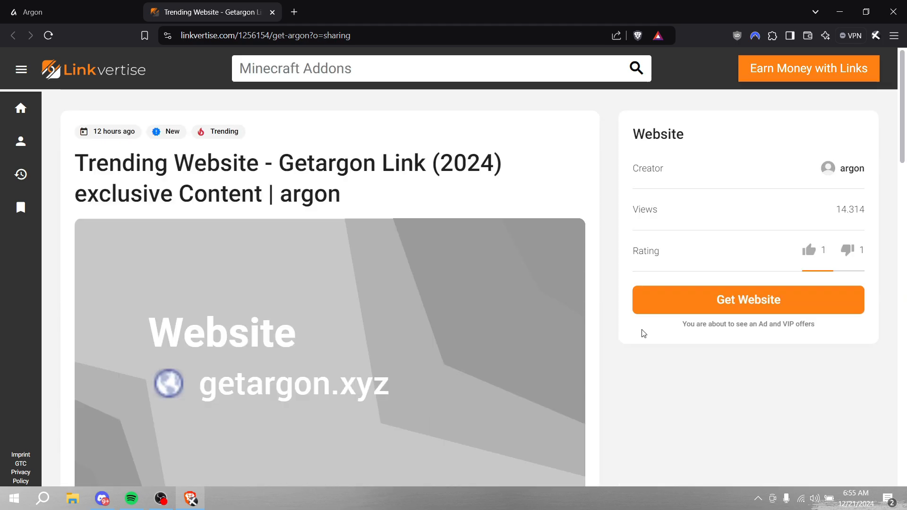
click(748, 299)
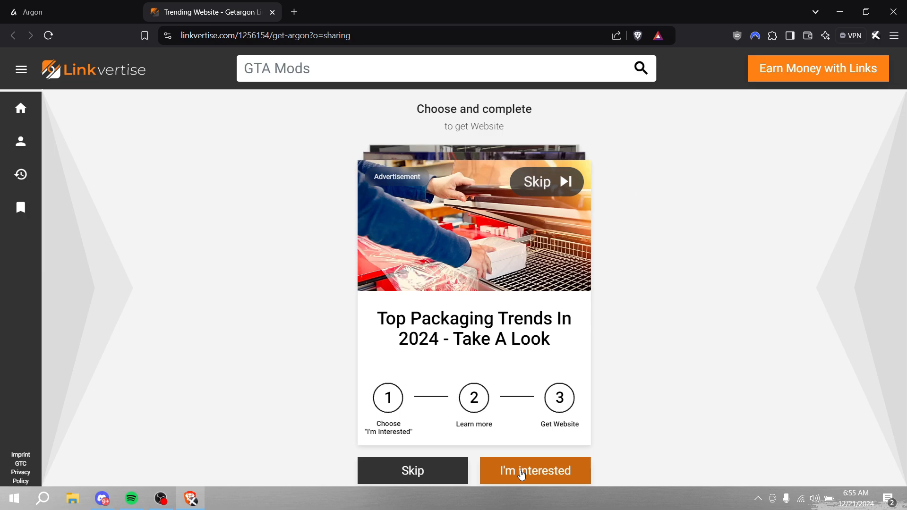
click(535, 470)
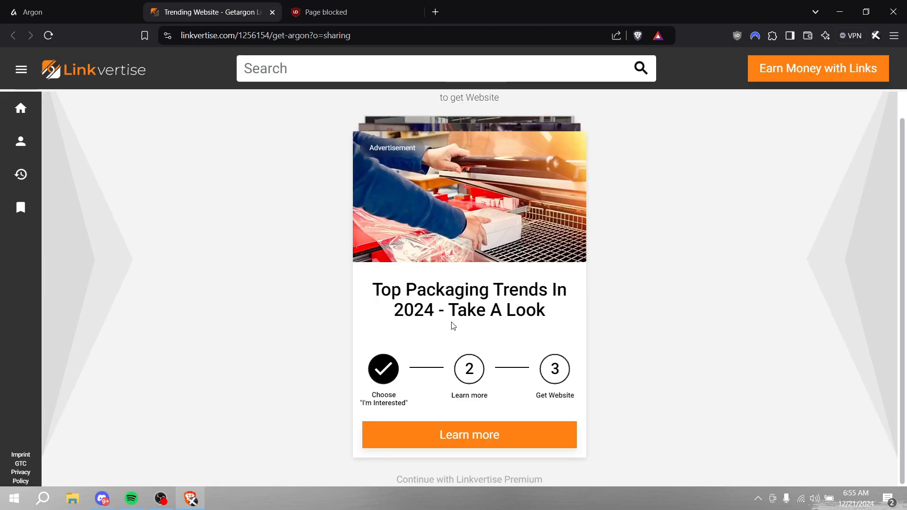
click(468, 434)
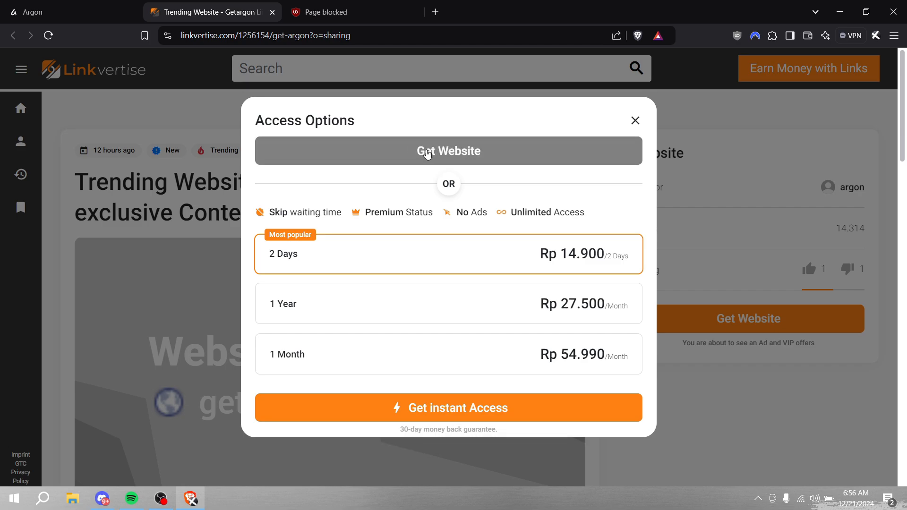
Take the free access option, save the Argon archive to Data (D:) and inspect it in WinRAR
click(448, 151)
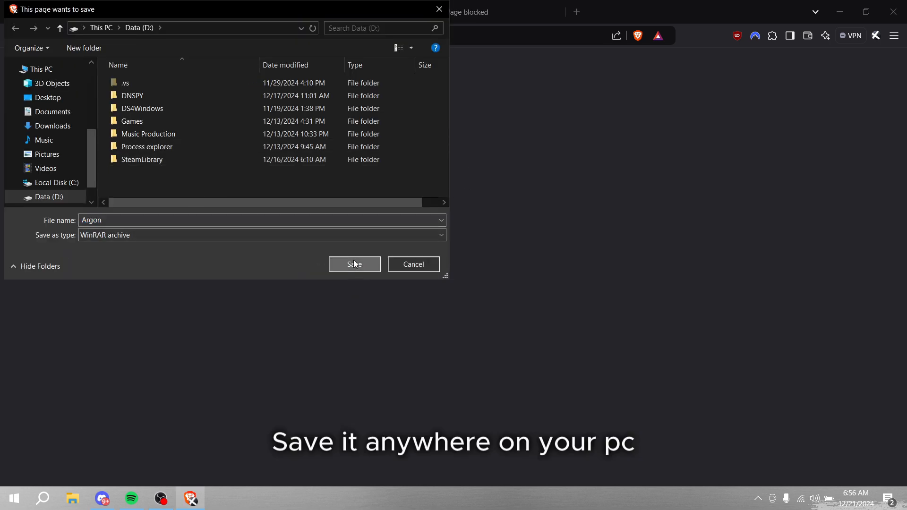
click(354, 264)
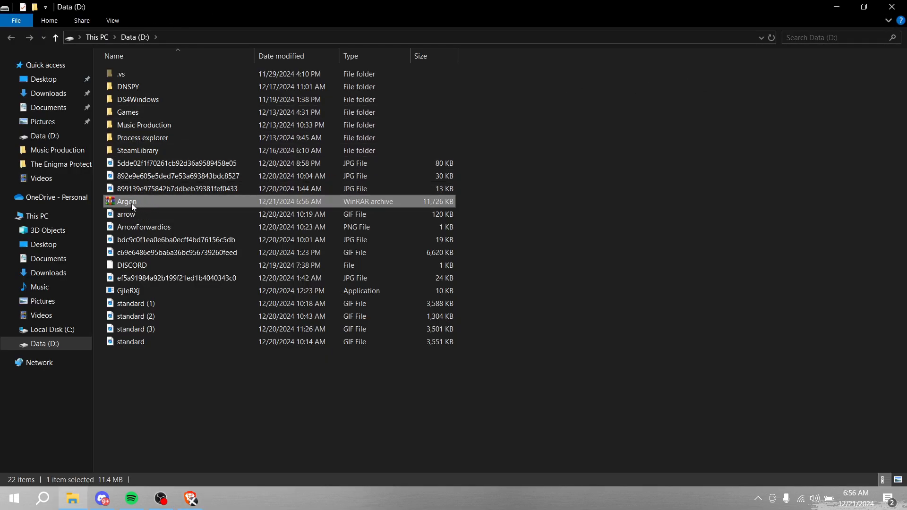
double_click(126, 201)
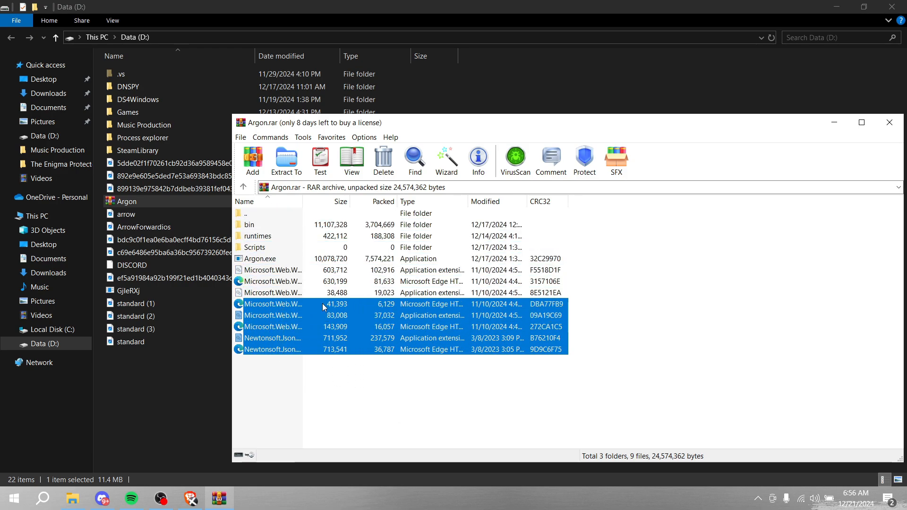
click(889, 122)
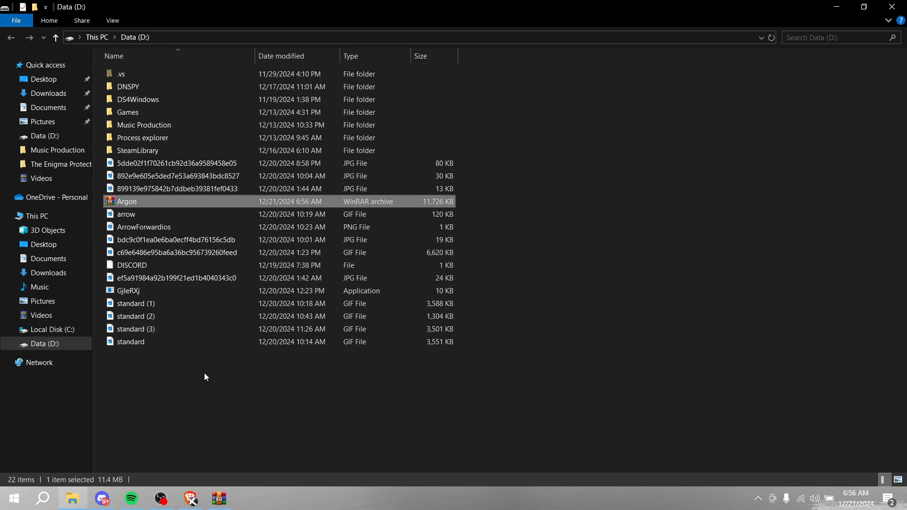
Create an Argon folder, extract the archive into it and launch Argon.exe
right_click(204, 377)
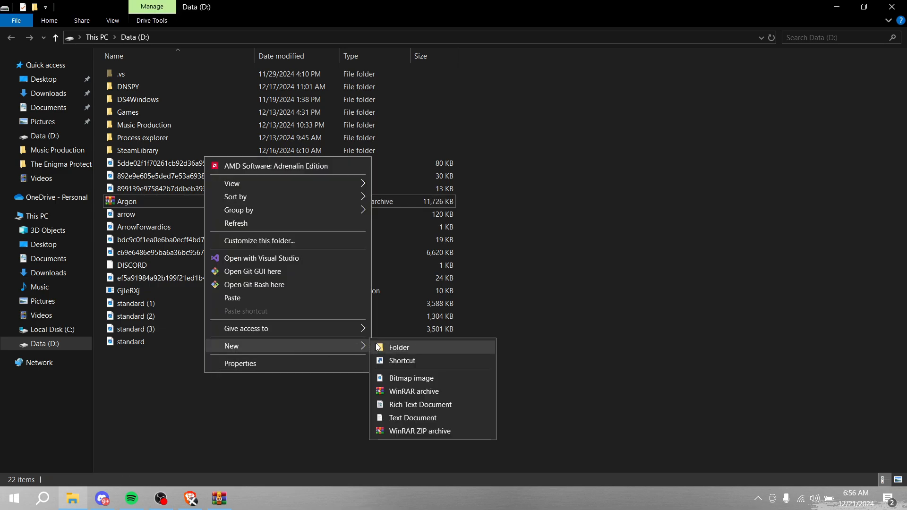
click(398, 347)
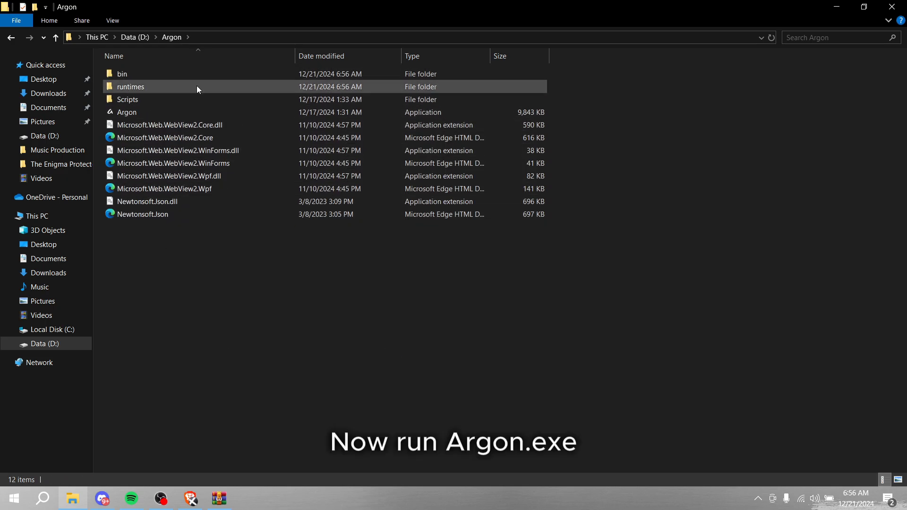
click(127, 113)
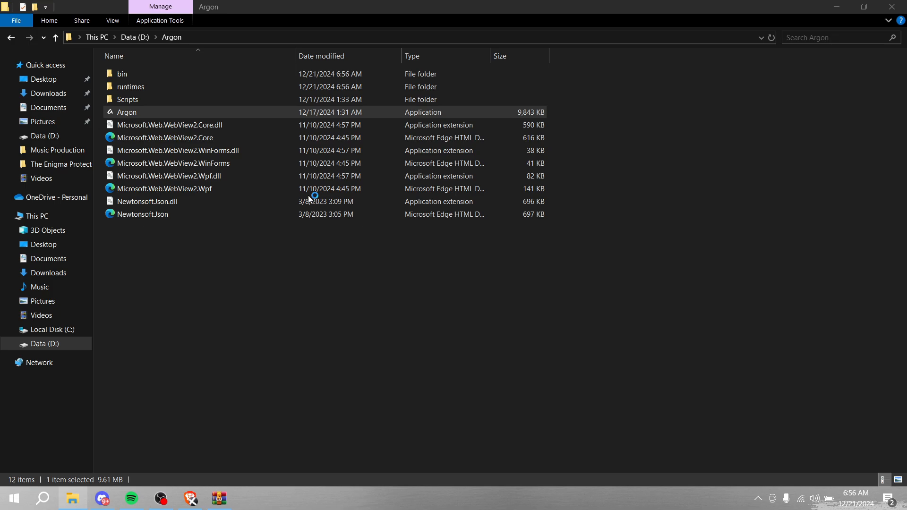
double_click(125, 112)
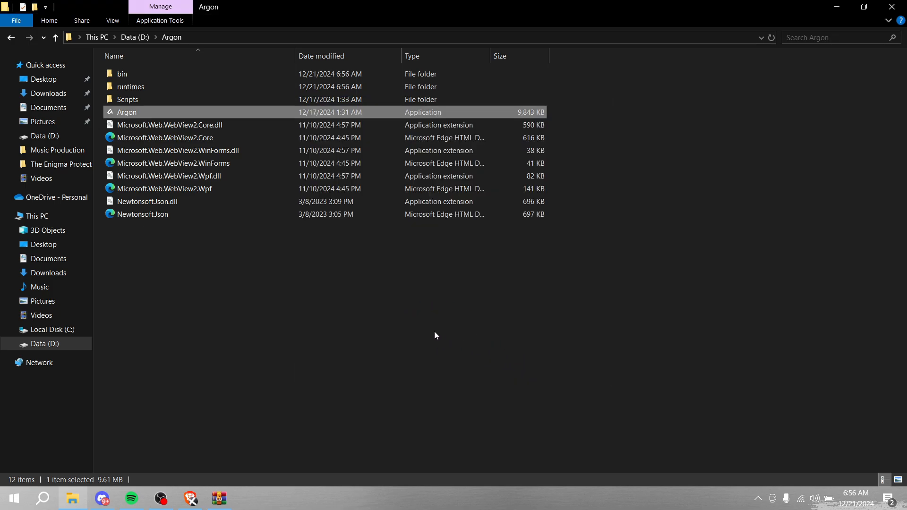
double_click(126, 111)
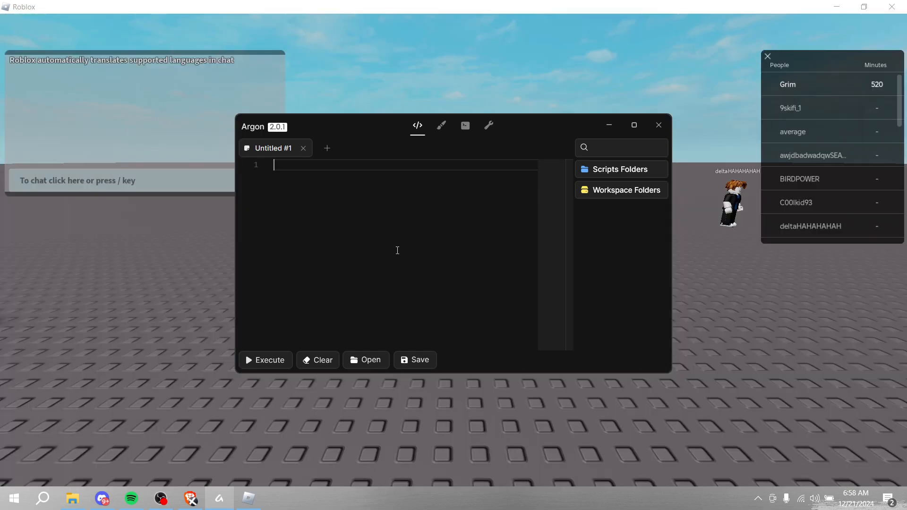
Execute print("Test") and then the Infinite Yield loadstring in the Roblox game
text(print("Test"))
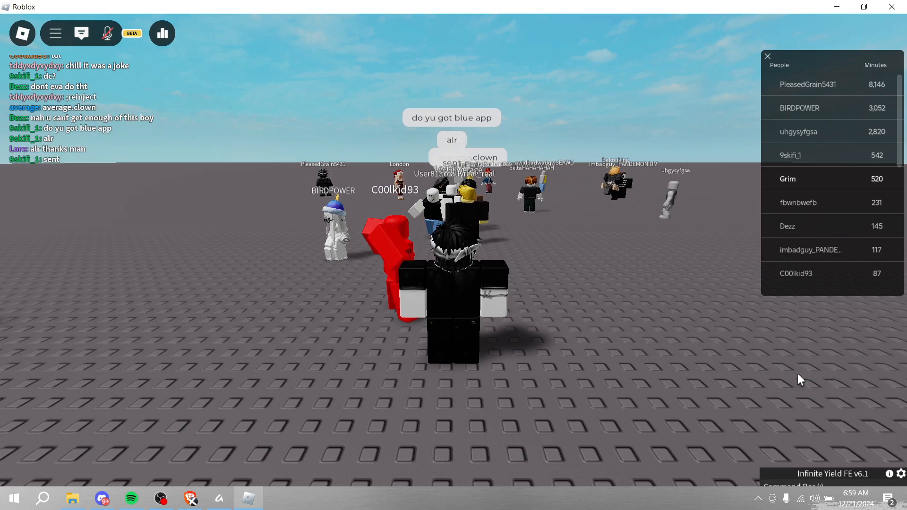
text(remote)
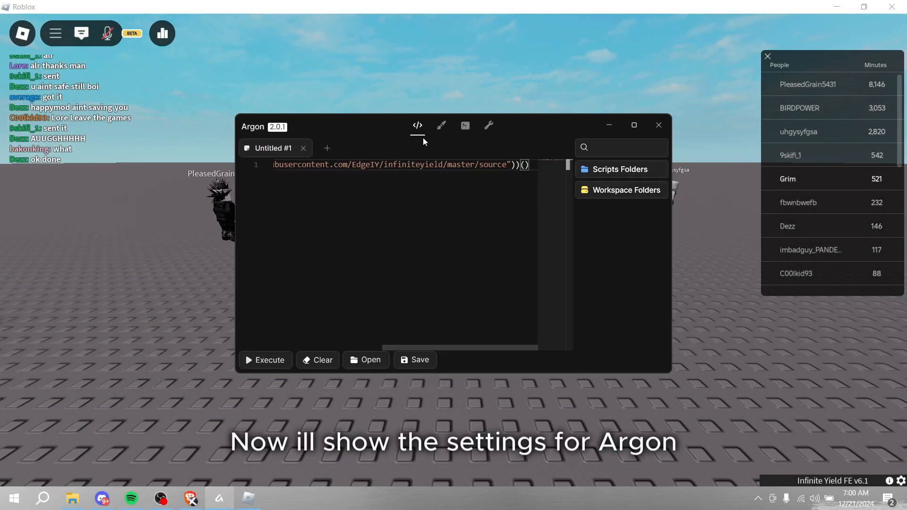
Adjust the editor Font Size slider in Argon's settings
click(488, 125)
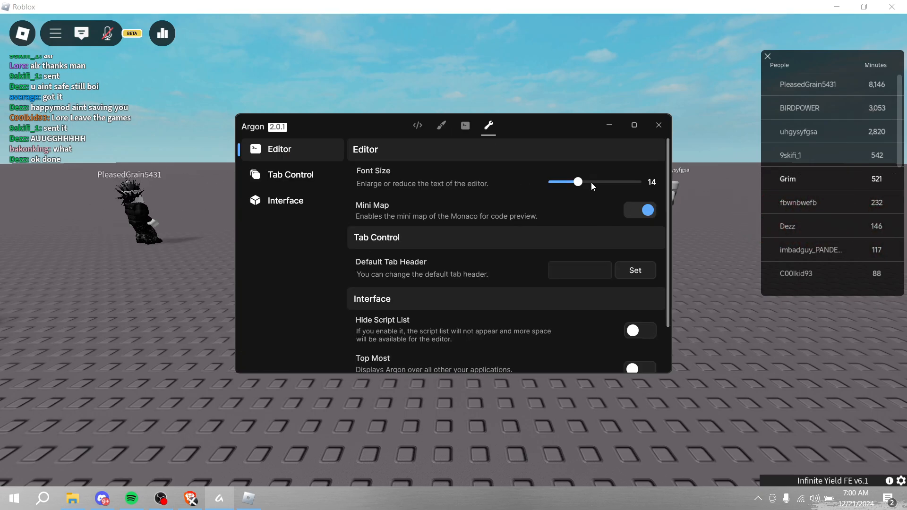
drag(578, 181, 572, 181)
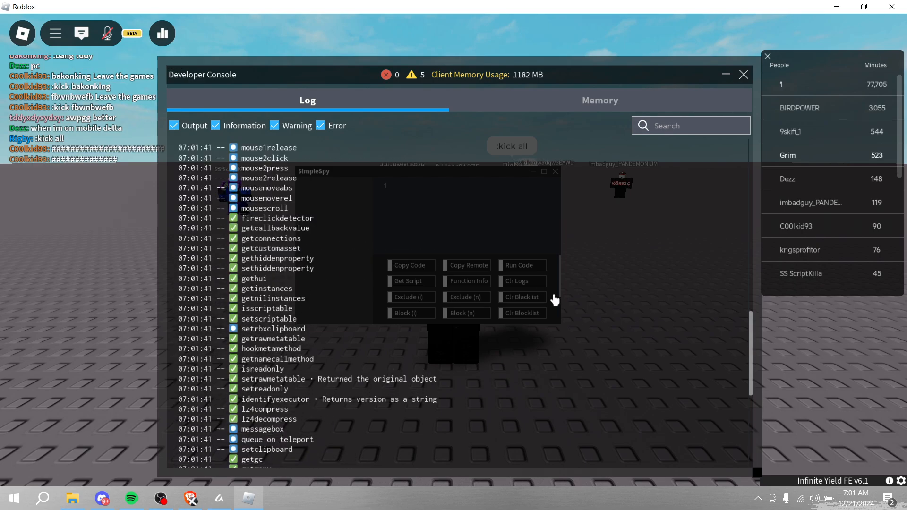
Scroll the console log through the passed UNC checks, then close the Developer Console
scroll(down, 3)
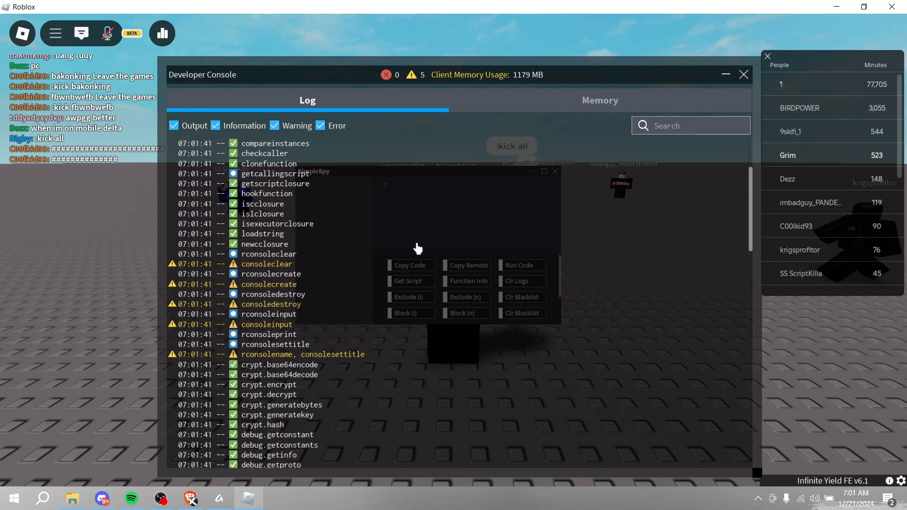
scroll(down, 3)
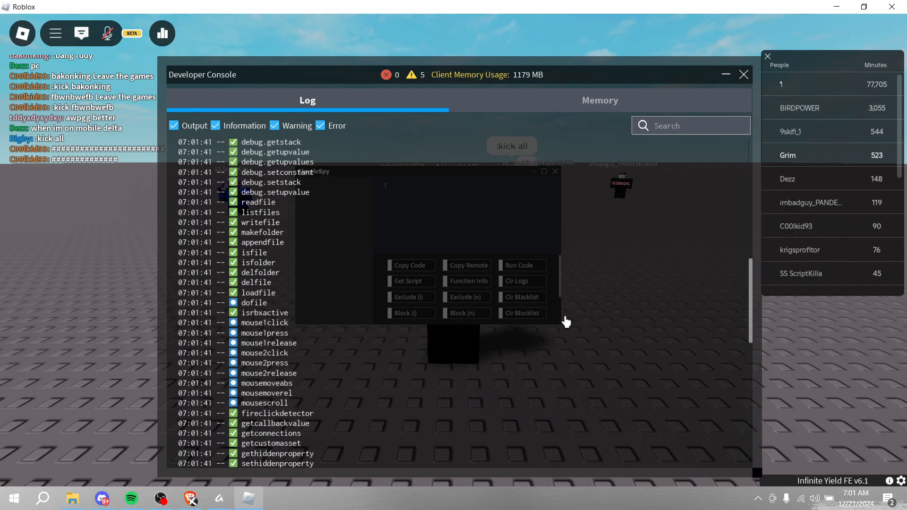
click(744, 74)
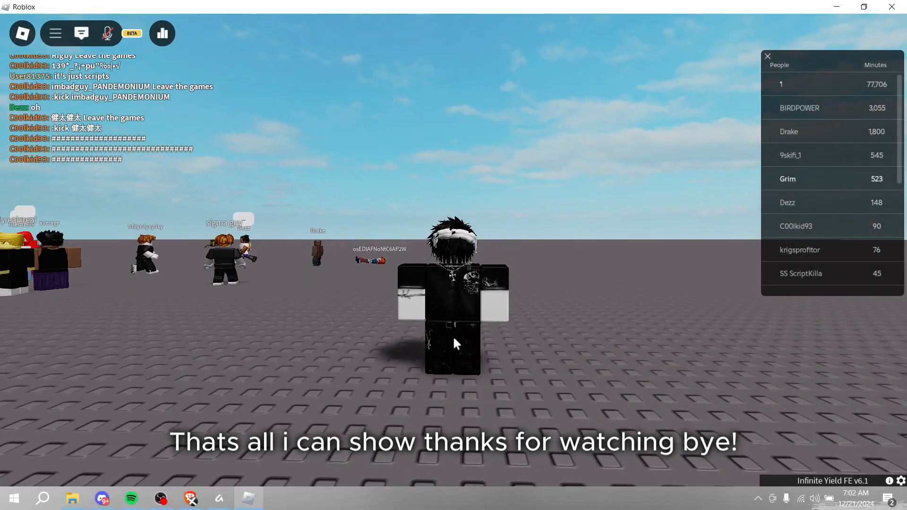